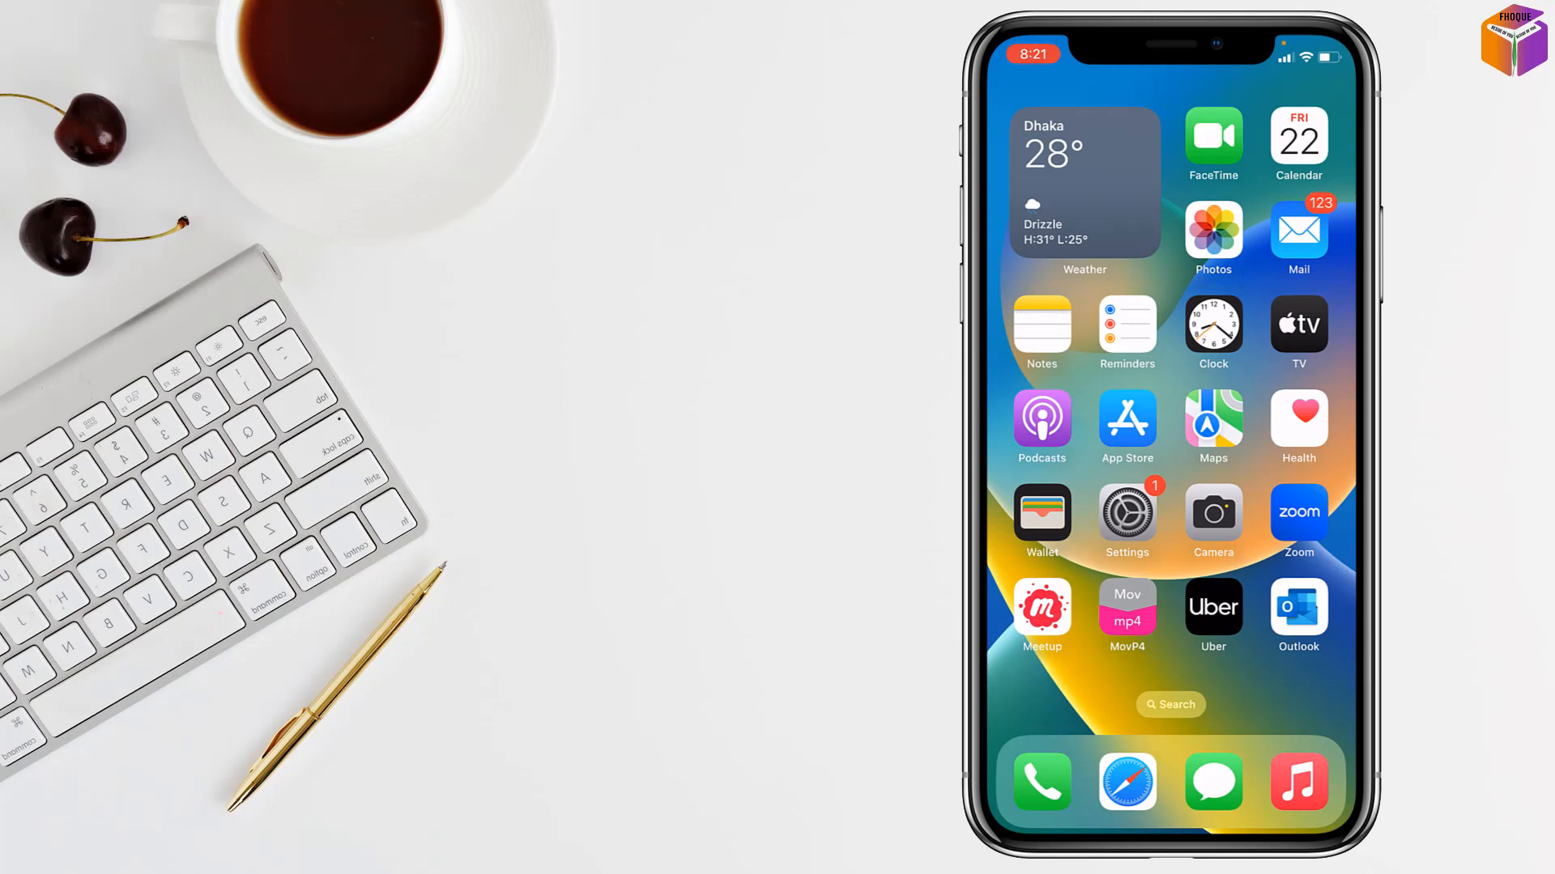
Step: Launch the App Store and open the signed-in Apple ID's Account Settings
{"action": "left_click", "coordinate": [1126, 420]}
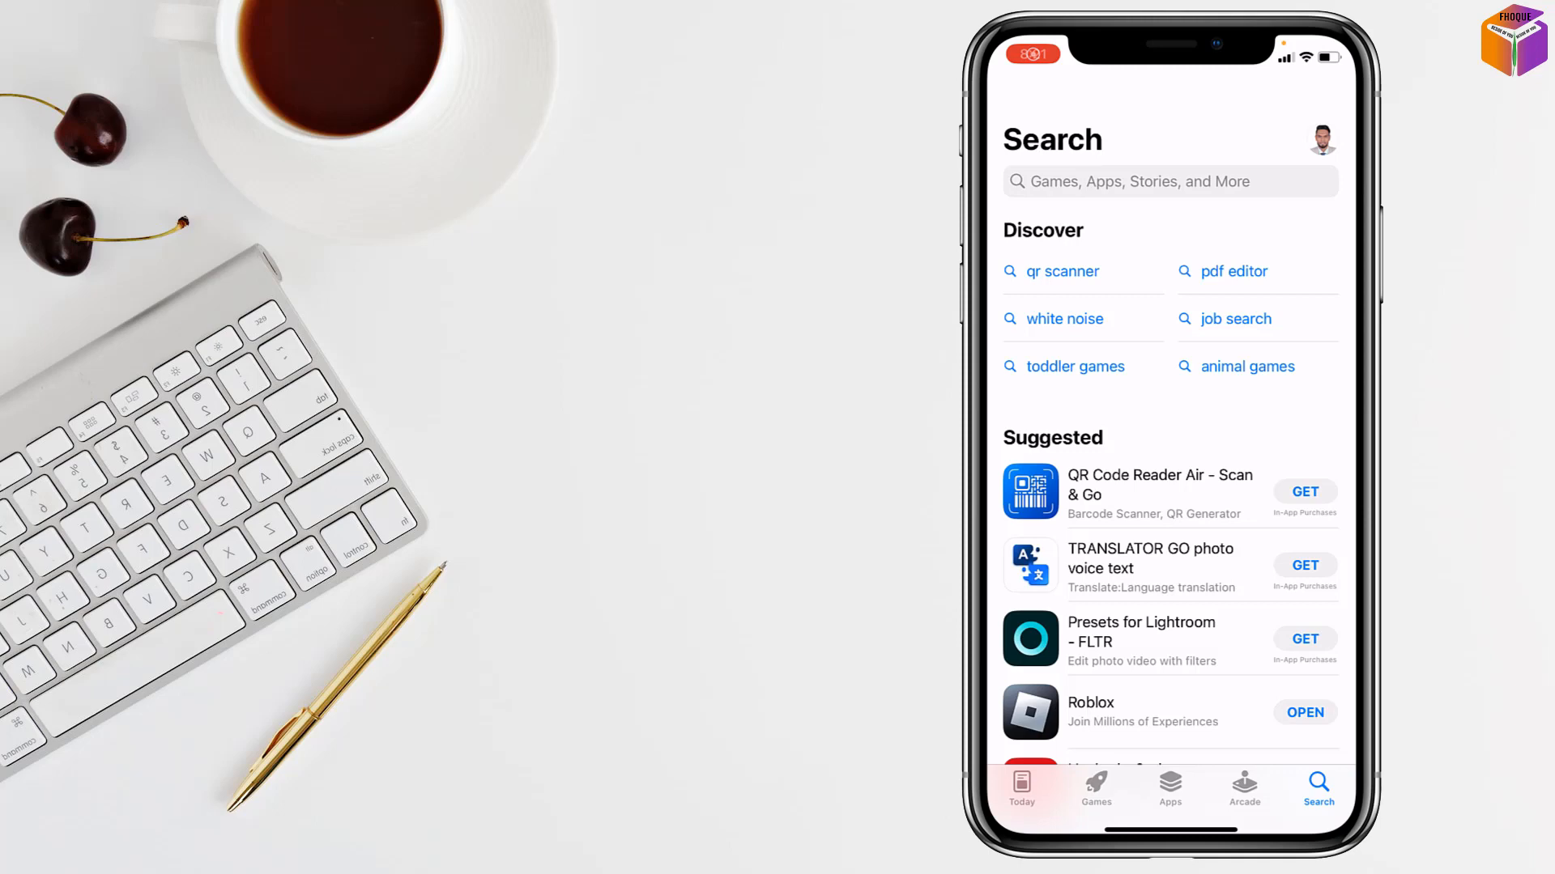
{"action": "left_click", "coordinate": [1320, 139]}
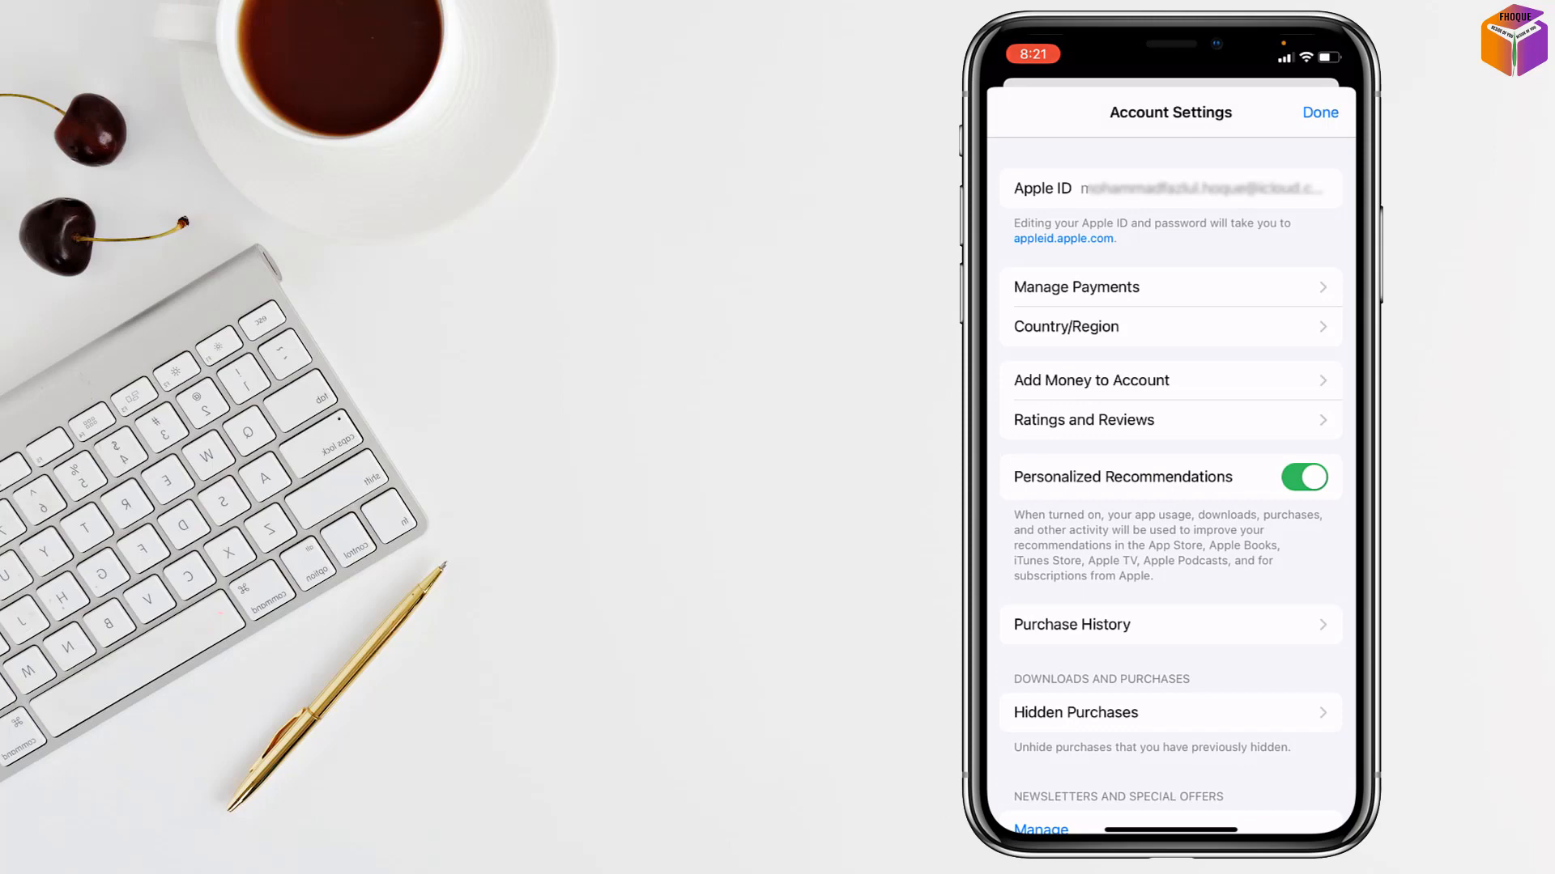
Step: Open the Country/Region page from Account Settings
{"action": "left_click", "coordinate": [1319, 112]}
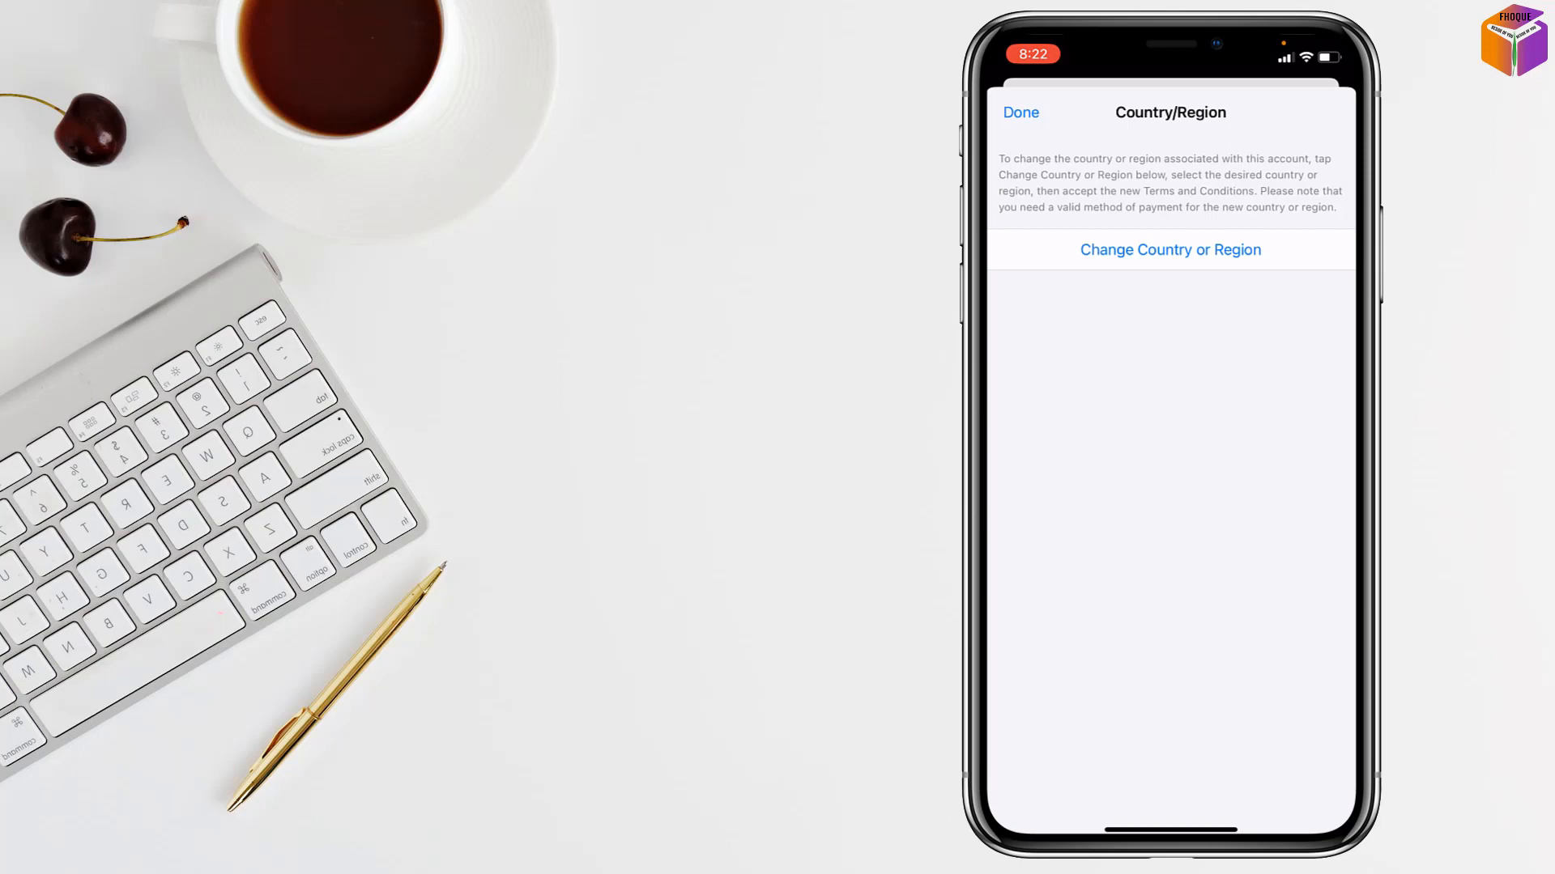
Step: Change the account country to United States and agree to the Apple Media Services terms
{"action": "left_click", "coordinate": [1170, 248]}
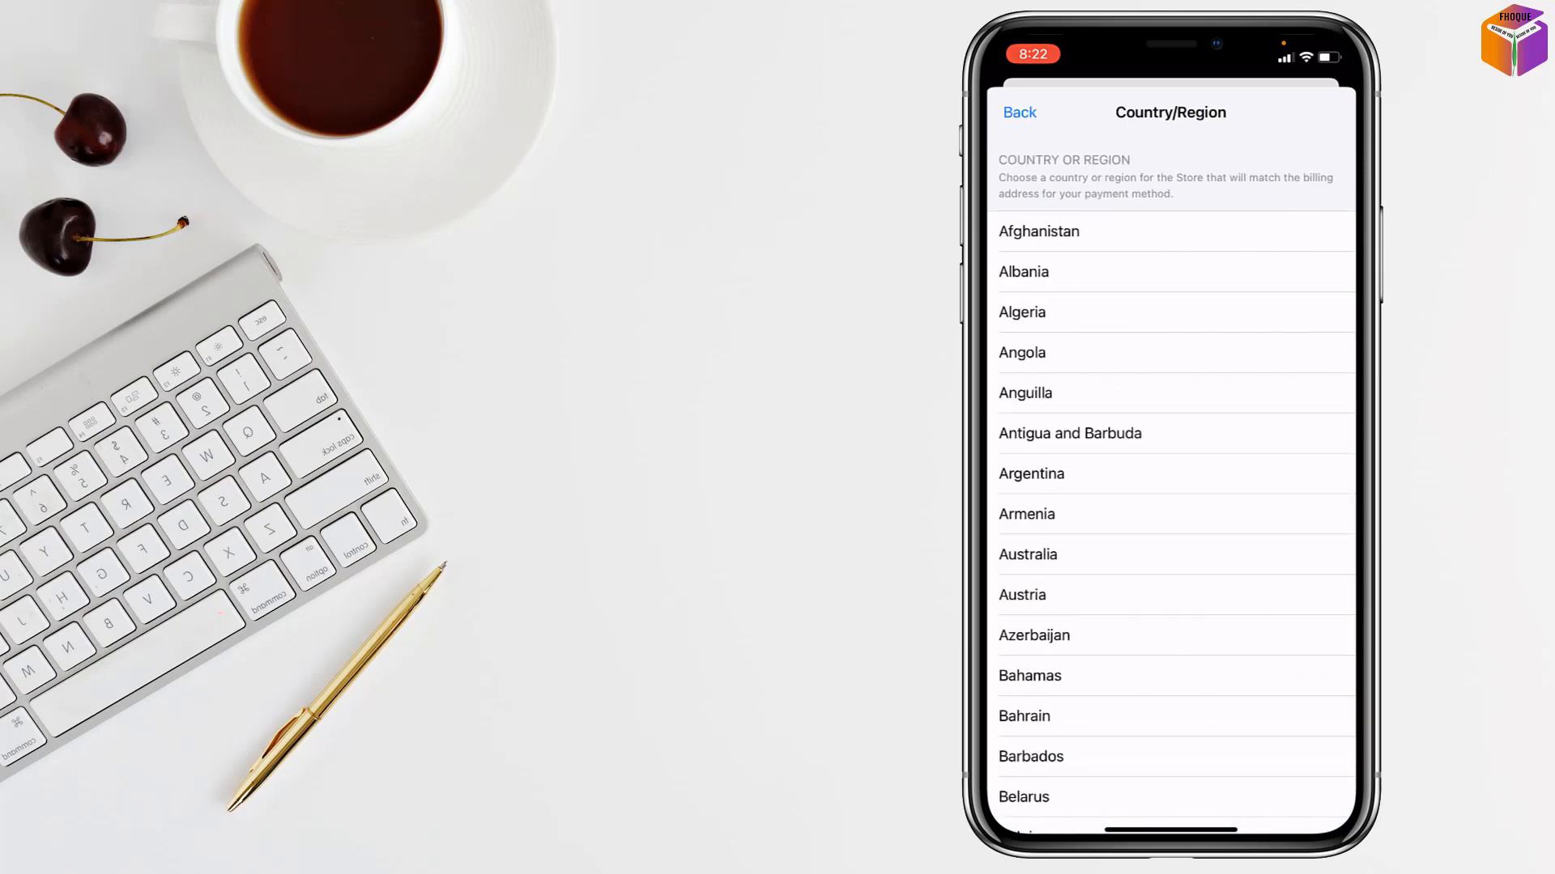
{"action": "scroll", "scroll_direction": "down", "scroll_amount": 3}
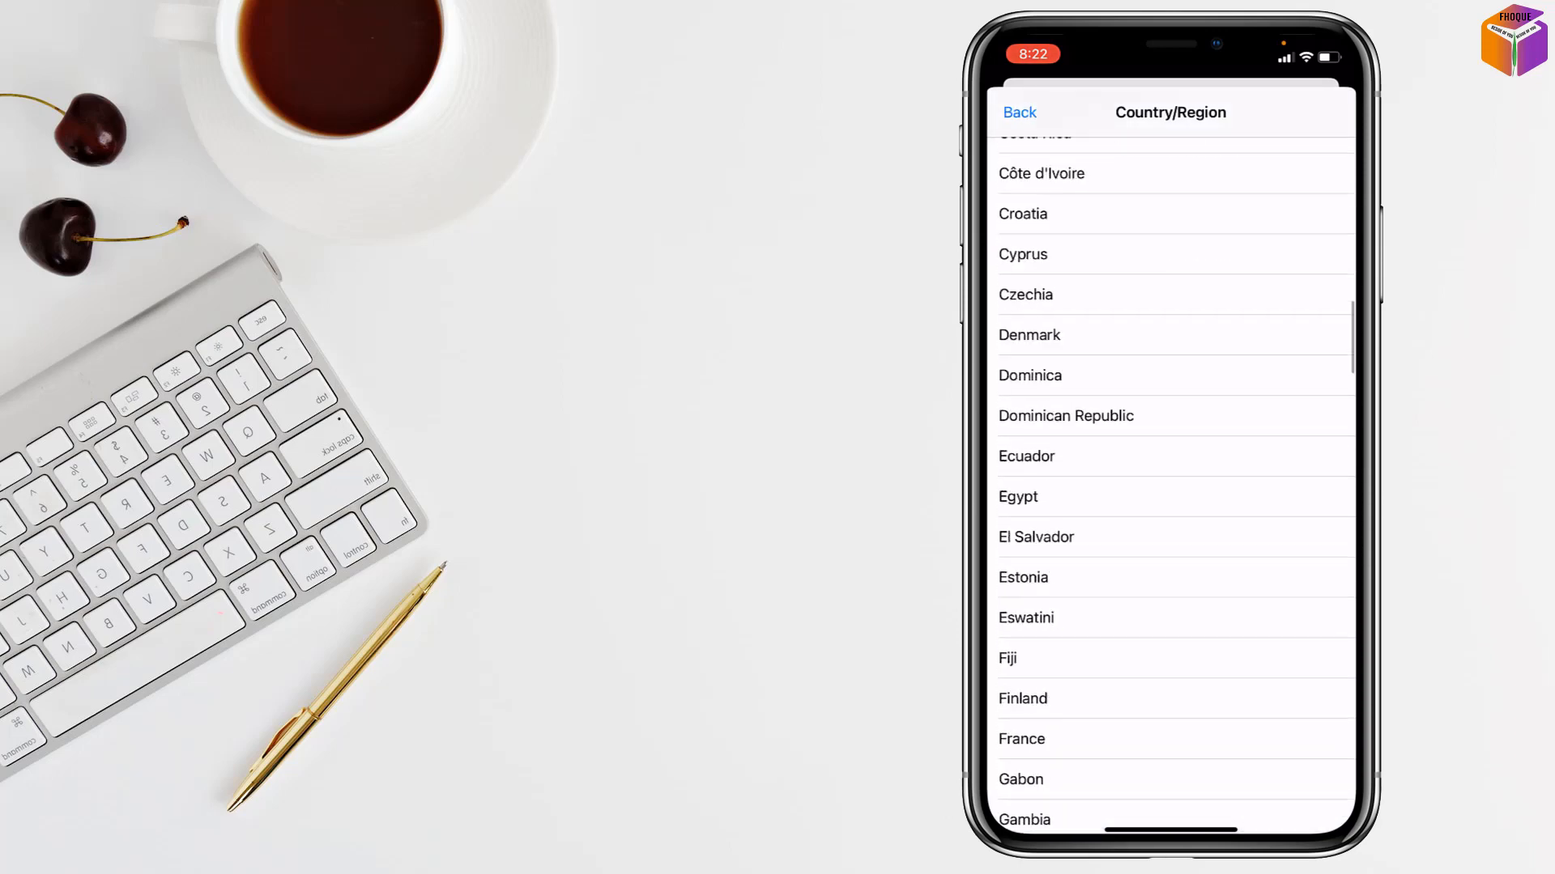
{"action": "scroll", "scroll_direction": "down", "scroll_amount": 3}
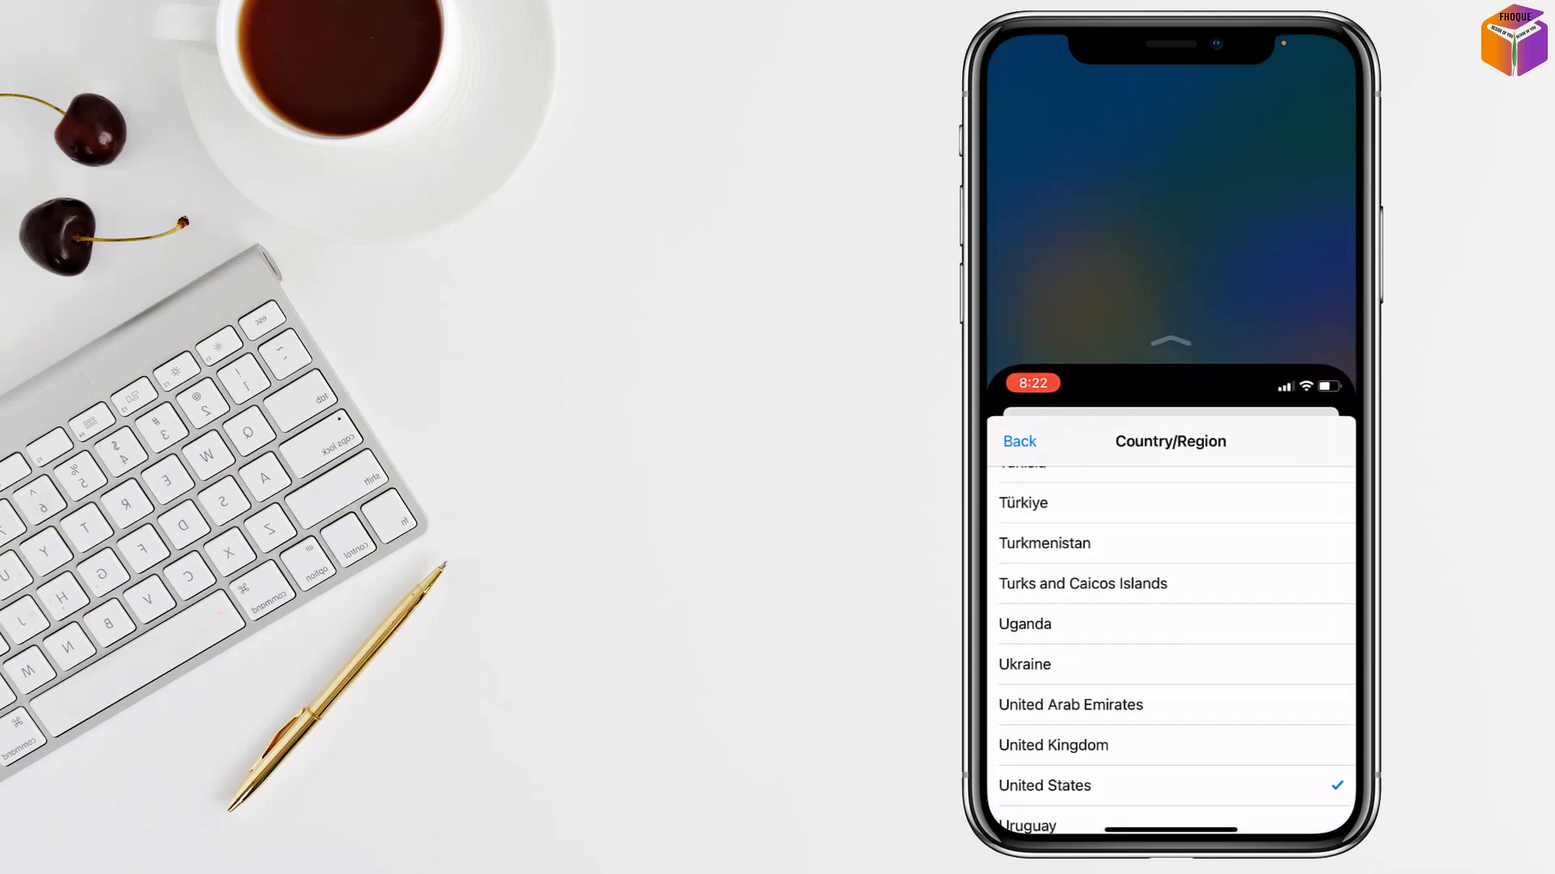
{"action": "left_click", "coordinate": [1044, 786]}
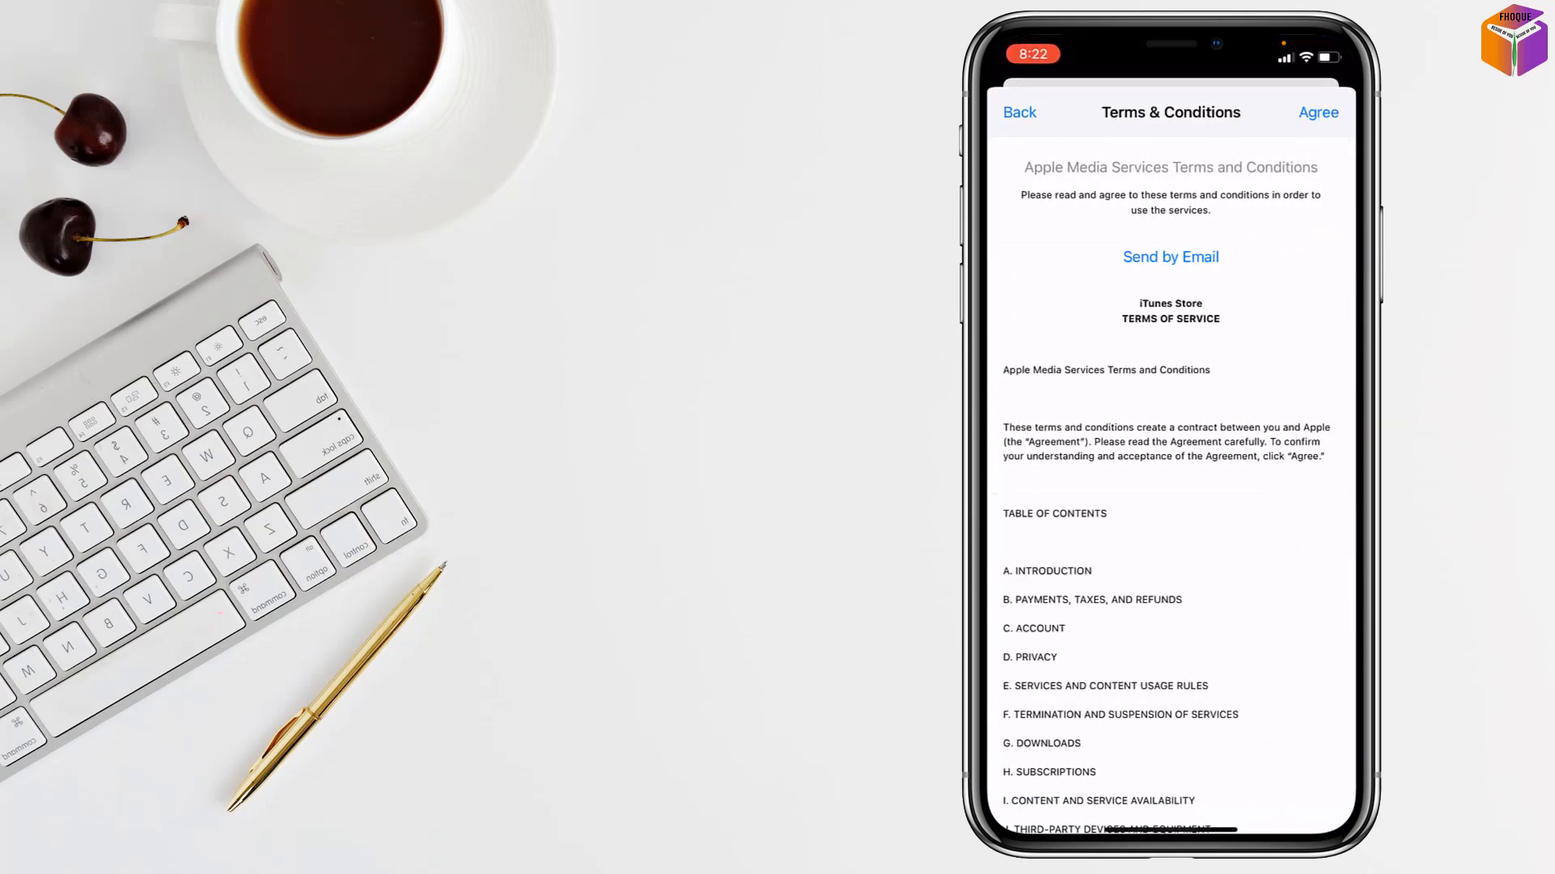
{"action": "left_click", "coordinate": [1317, 111]}
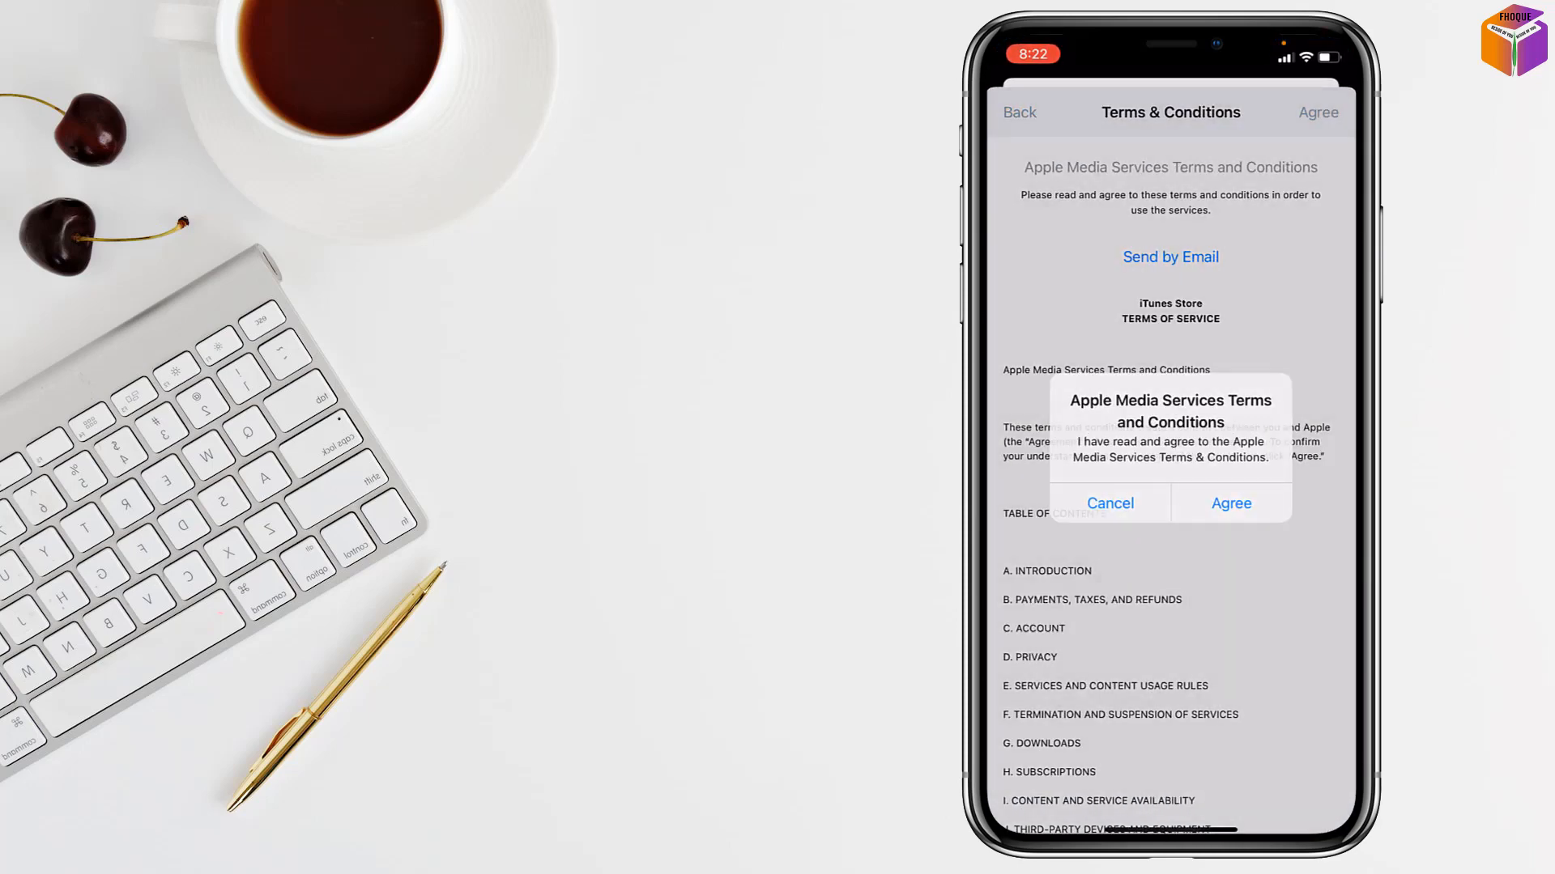
{"action": "left_click", "coordinate": [1231, 503]}
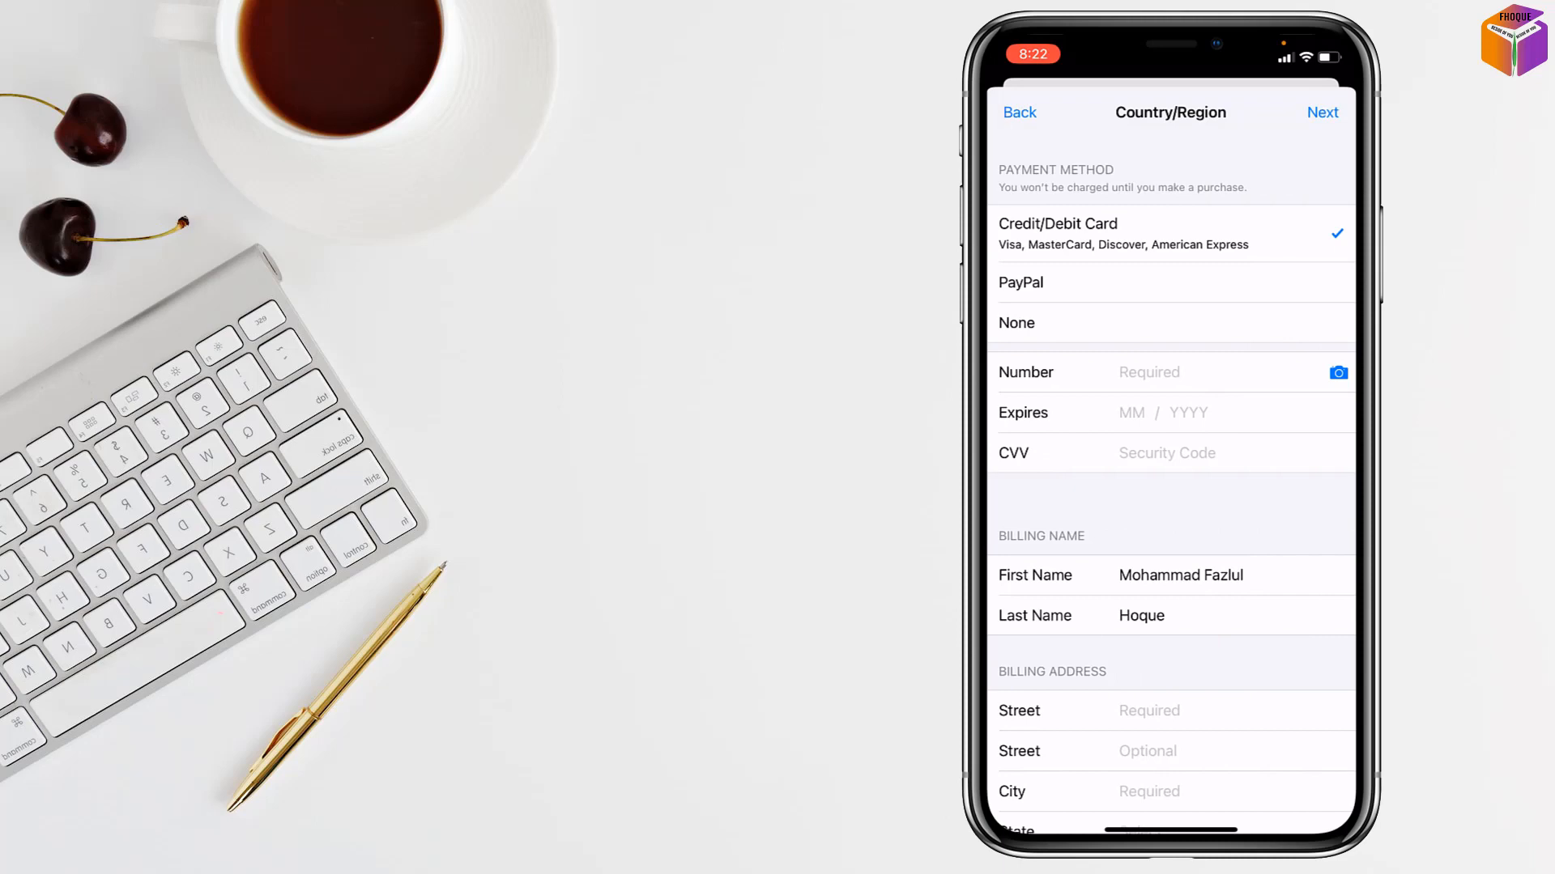
{"action": "scroll", "scroll_direction": "down", "scroll_amount": 3}
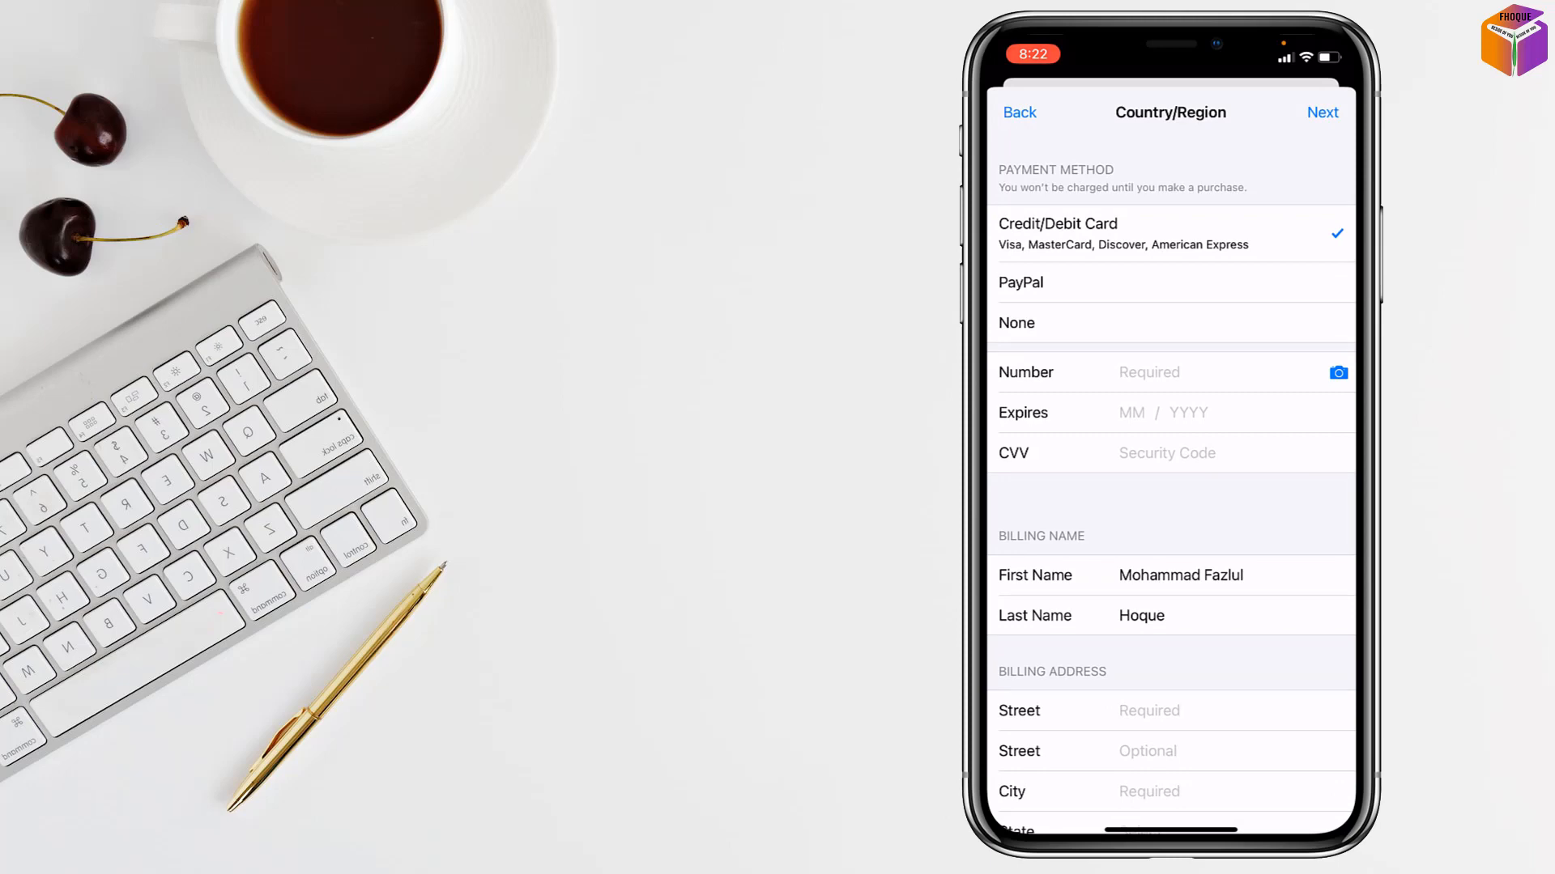
{"action": "scroll", "scroll_direction": "down", "scroll_amount": 3}
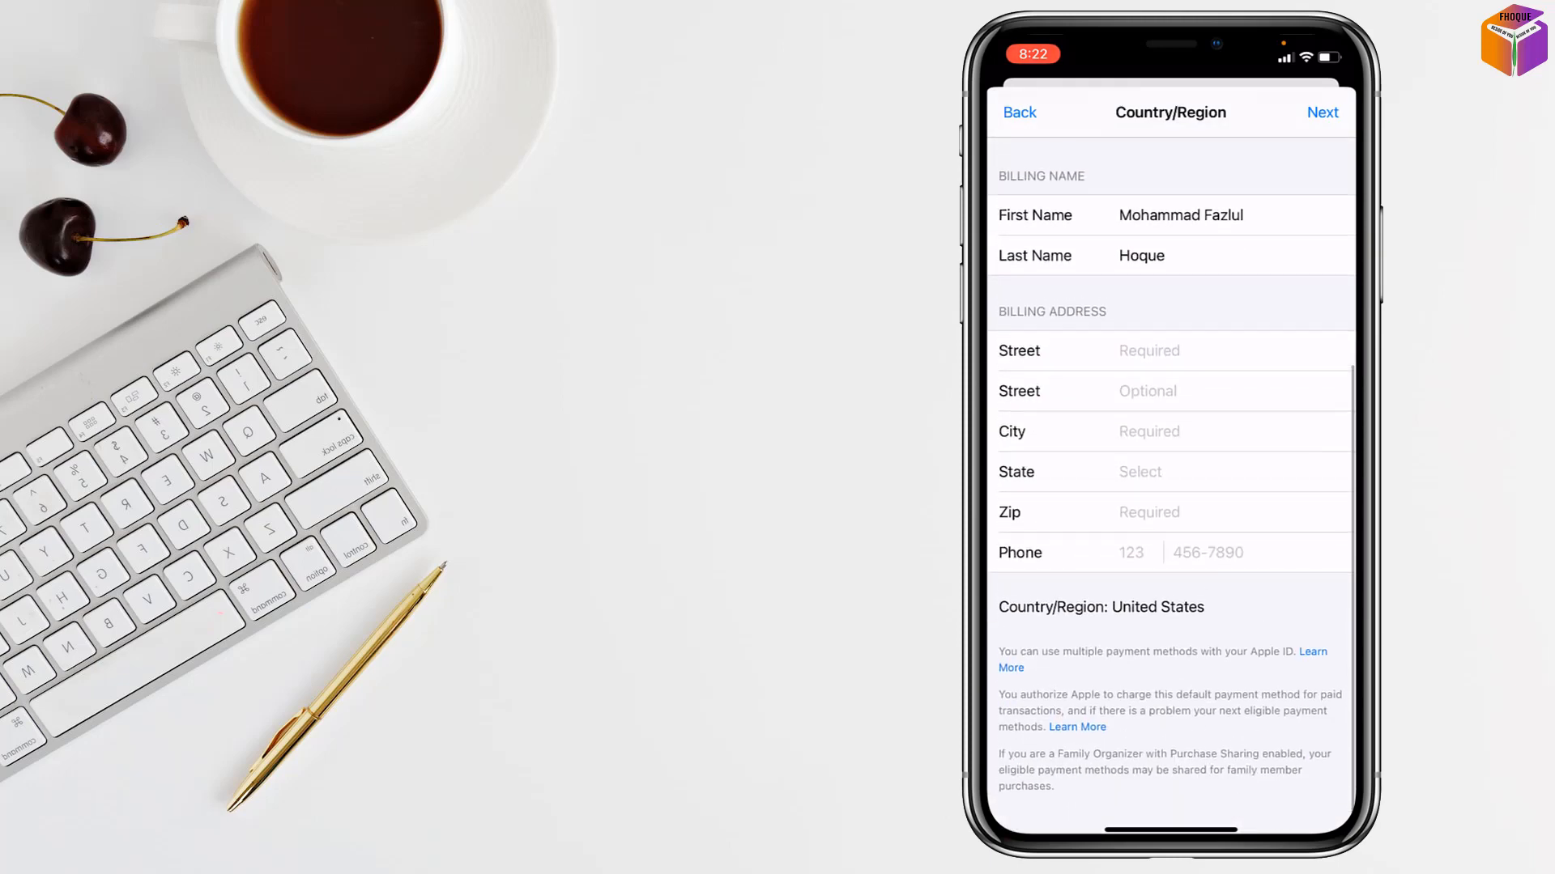